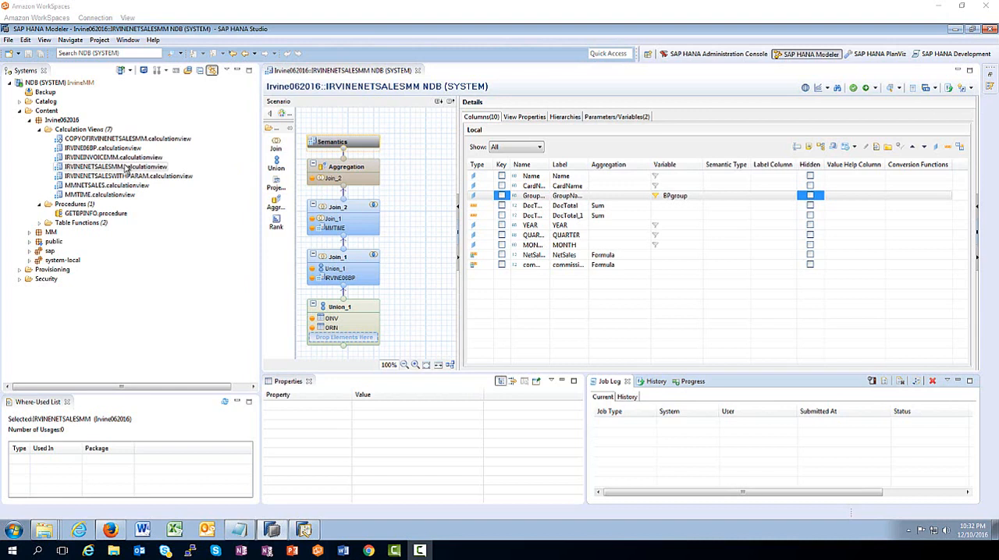
# Step: Select the IRVINENETSALESMM calculation view and open its Data Preview choices
pyautogui.click(116, 166)
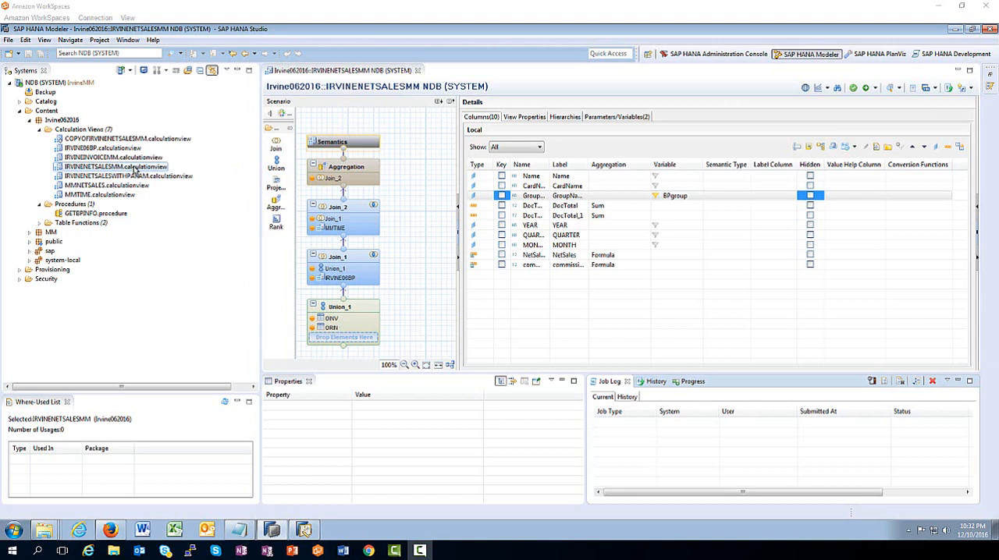
pyautogui.moveTo(437, 175)
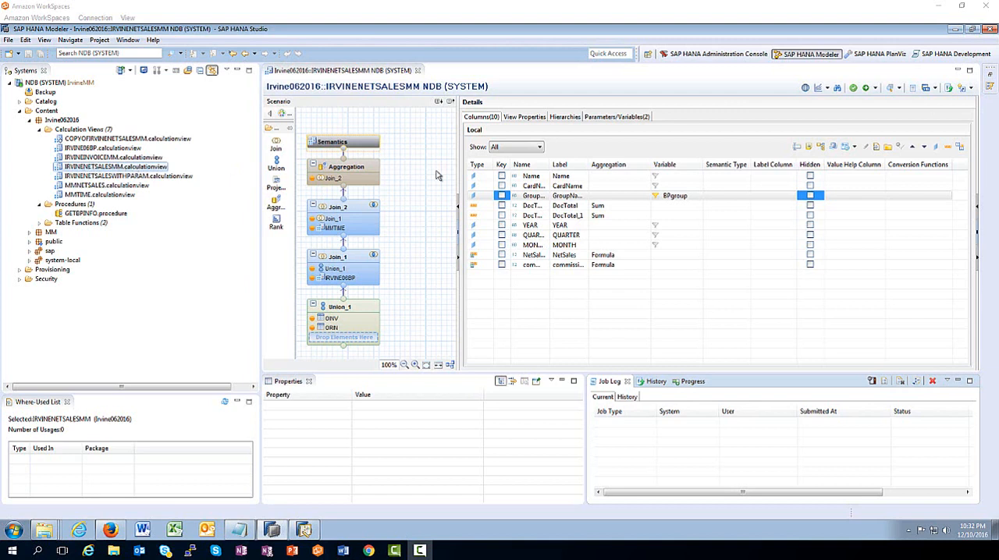
pyautogui.click(894, 88)
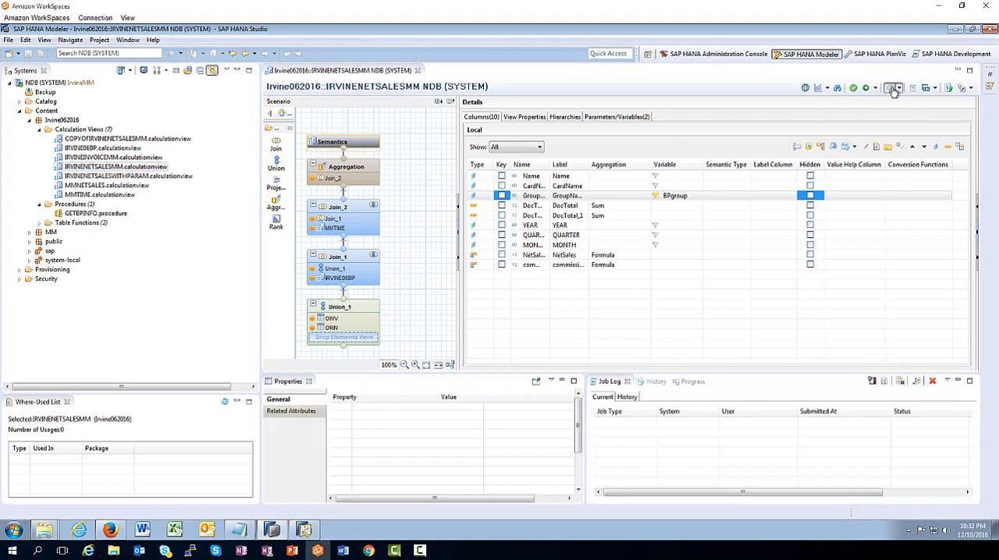
# Step: Preview the IRVINENETSALESMM raw data, accepting the BPgroup and commission level values
pyautogui.click(894, 87)
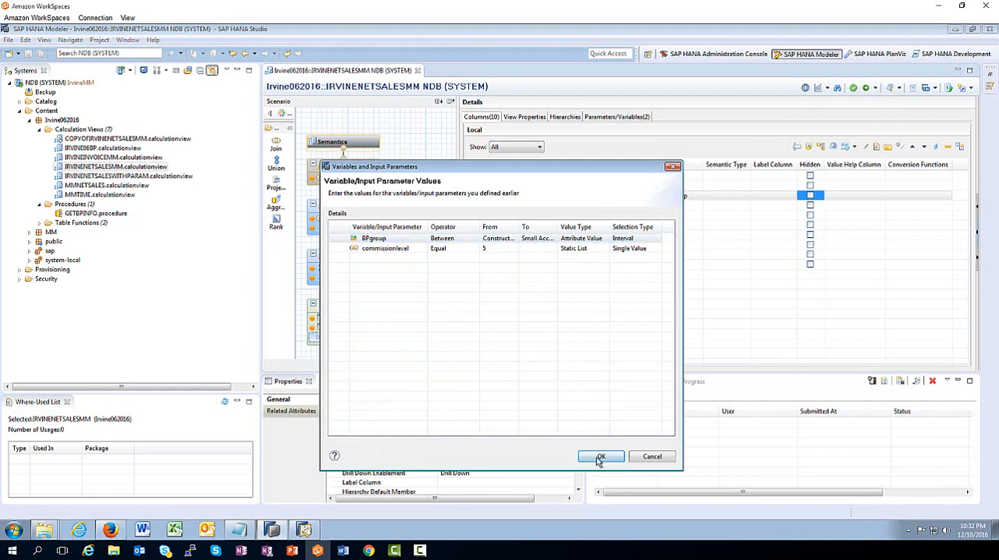
pyautogui.click(600, 456)
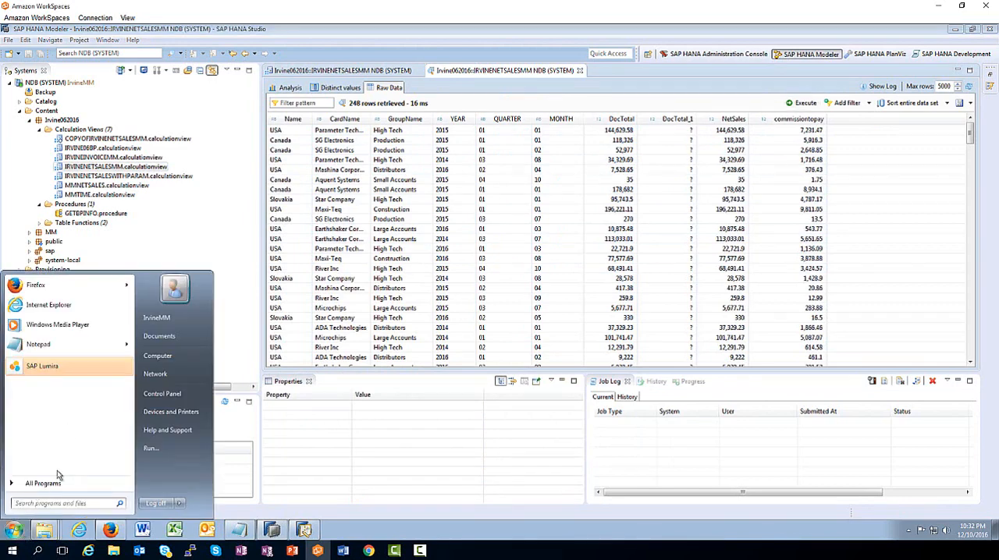
# Step: Launch Microsoft Access 2010 from All Programs > Microsoft Office
pyautogui.click(43, 483)
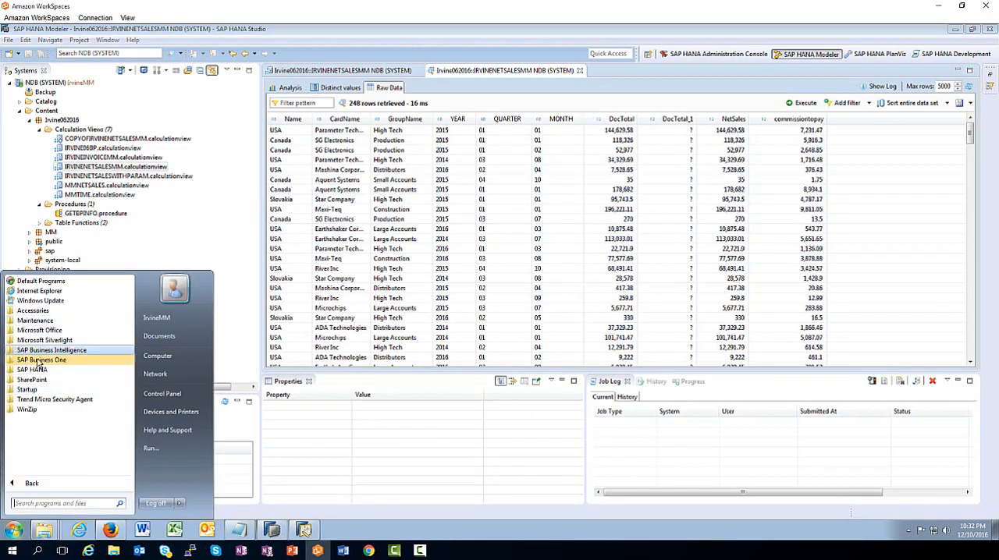
pyautogui.click(39, 330)
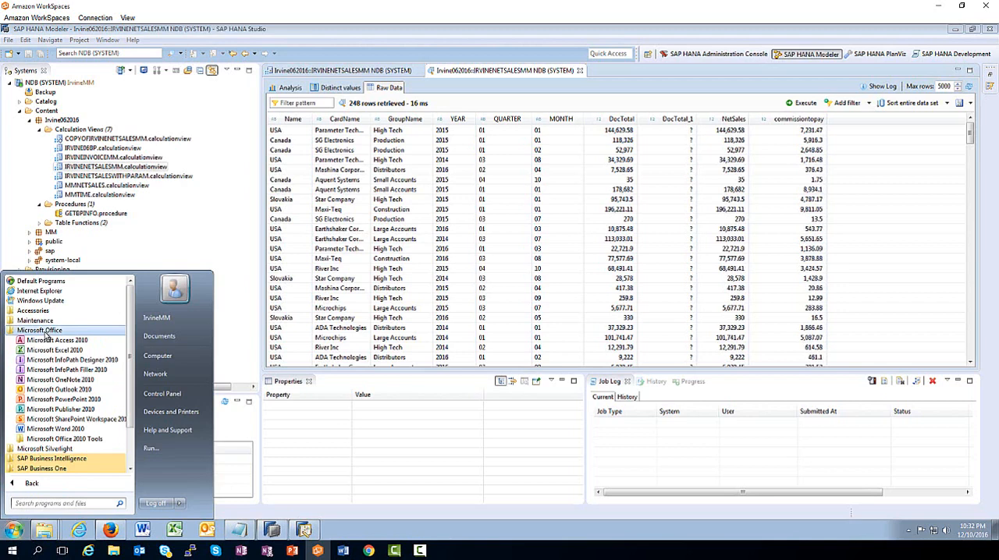
pyautogui.click(57, 340)
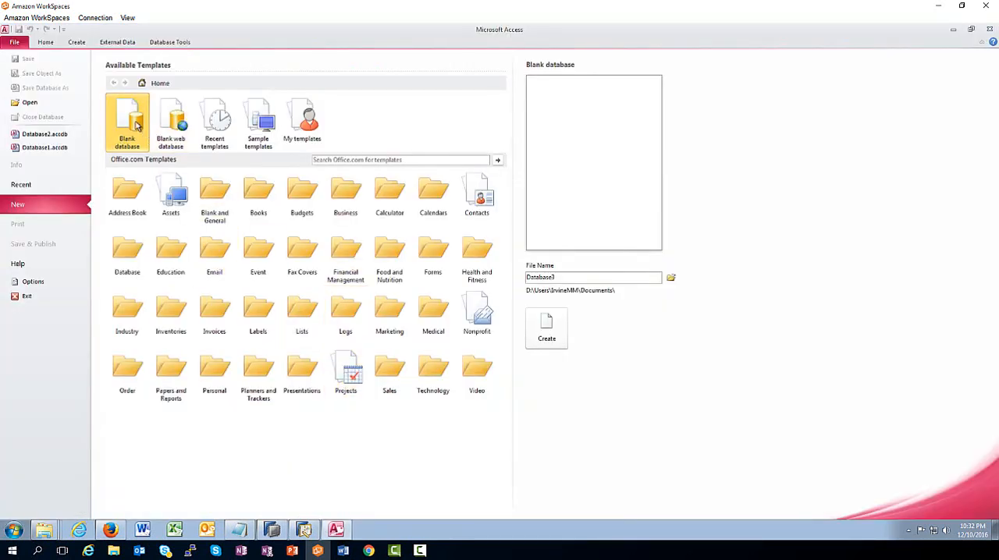
# Step: Create blank Database3 and start an ODBC import into a new table
pyautogui.click(546, 328)
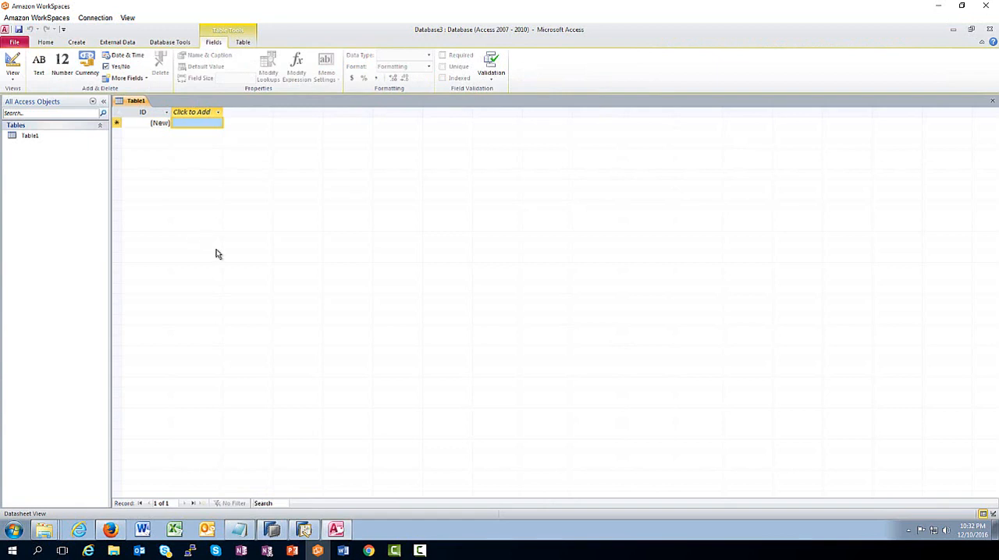
pyautogui.moveTo(181, 132)
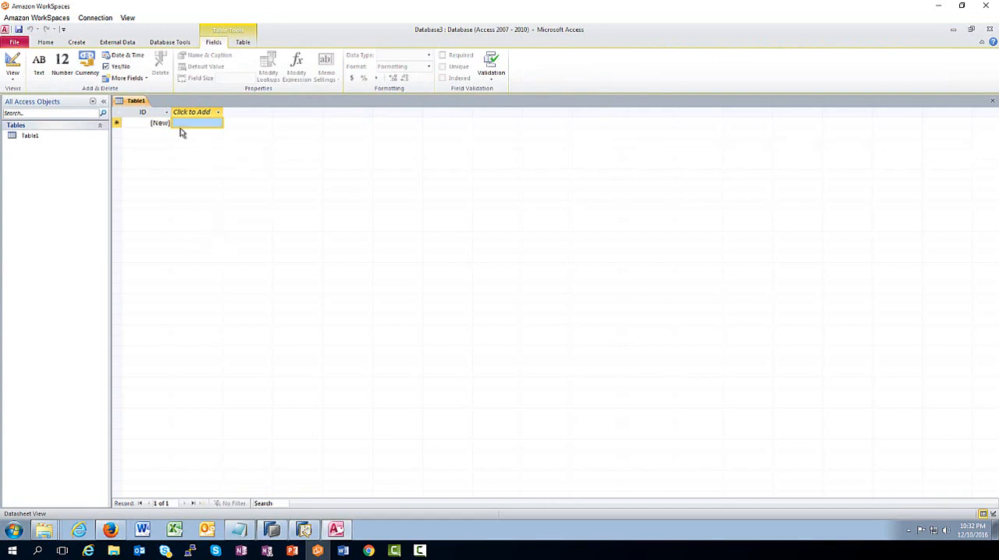
pyautogui.click(117, 42)
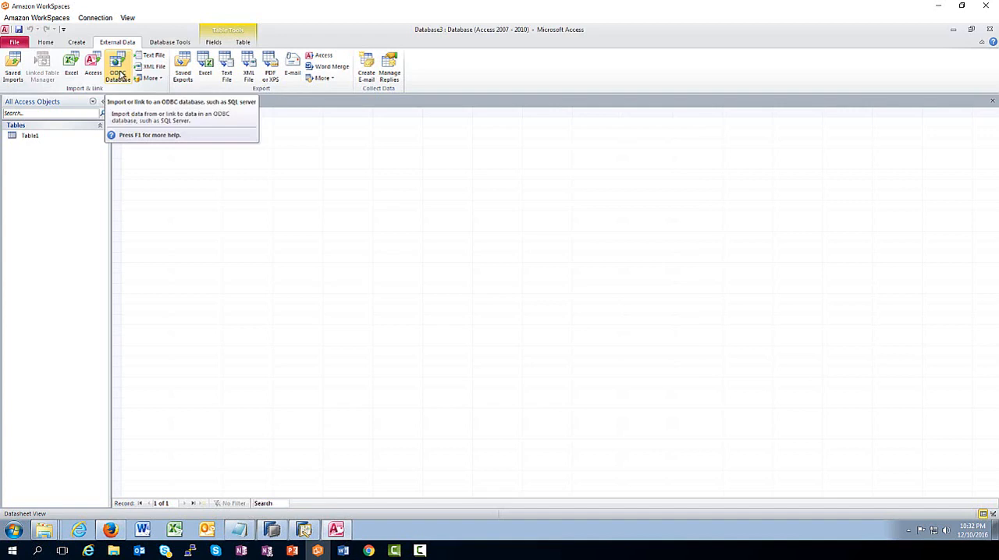
pyautogui.click(118, 68)
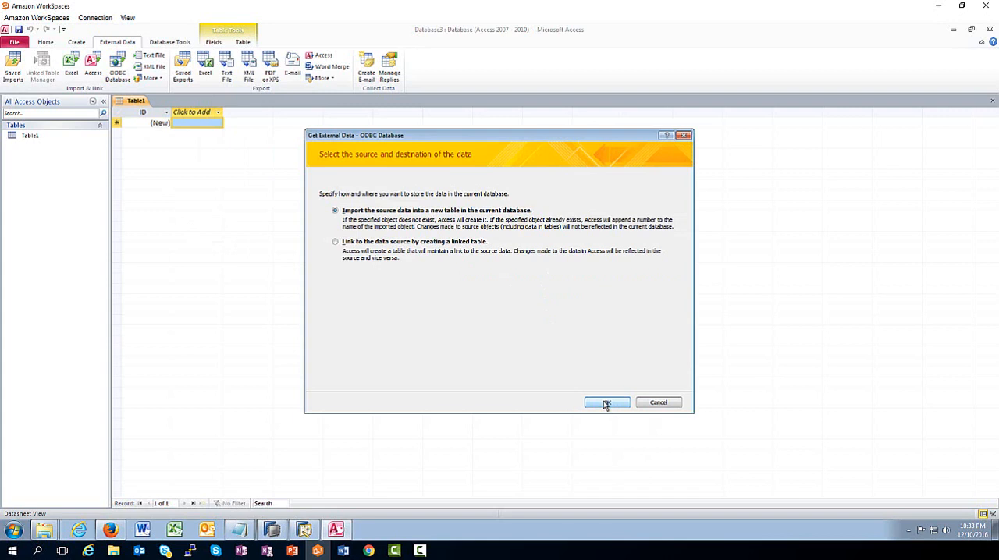
pyautogui.click(607, 402)
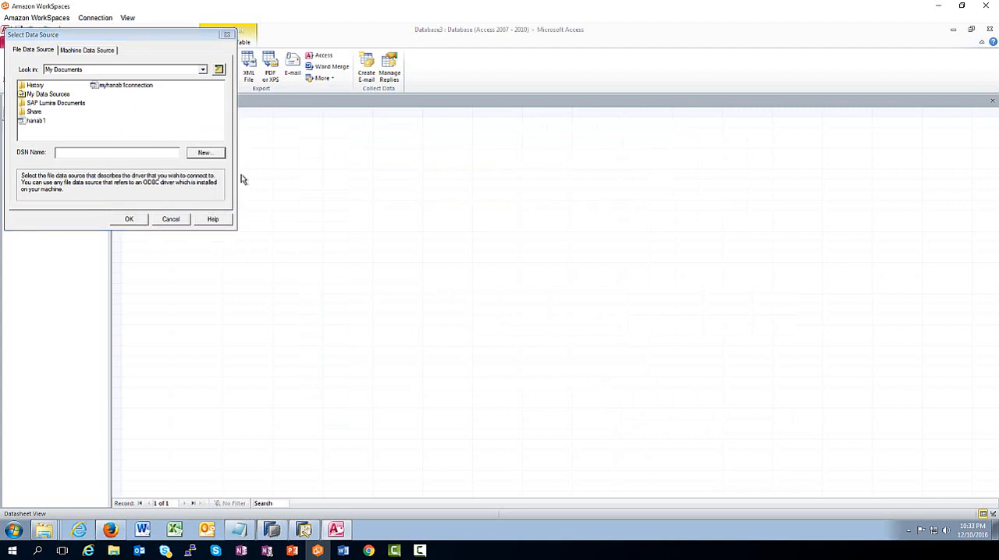
# Step: Define a new data source using the HDBODBC32 driver
pyautogui.click(205, 152)
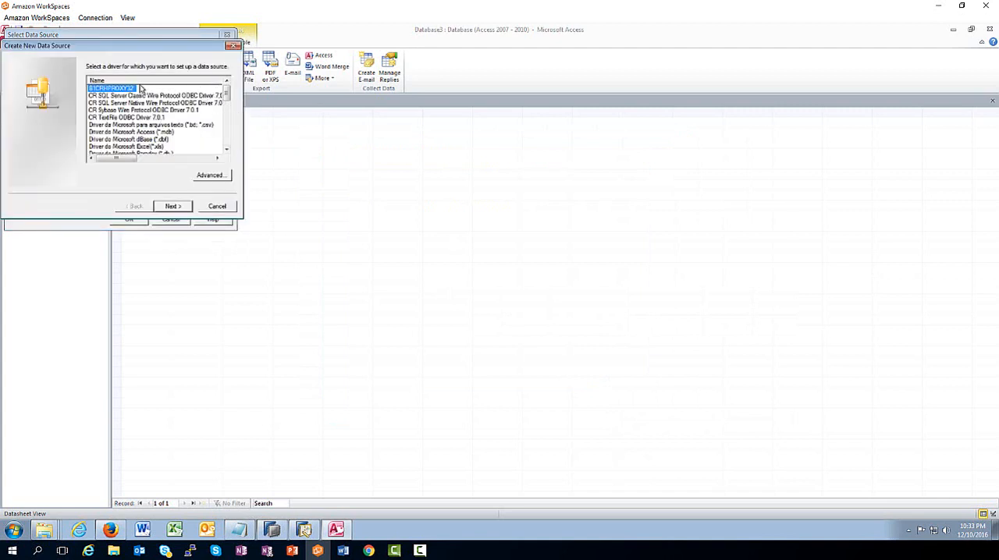
pyautogui.moveTo(175, 93)
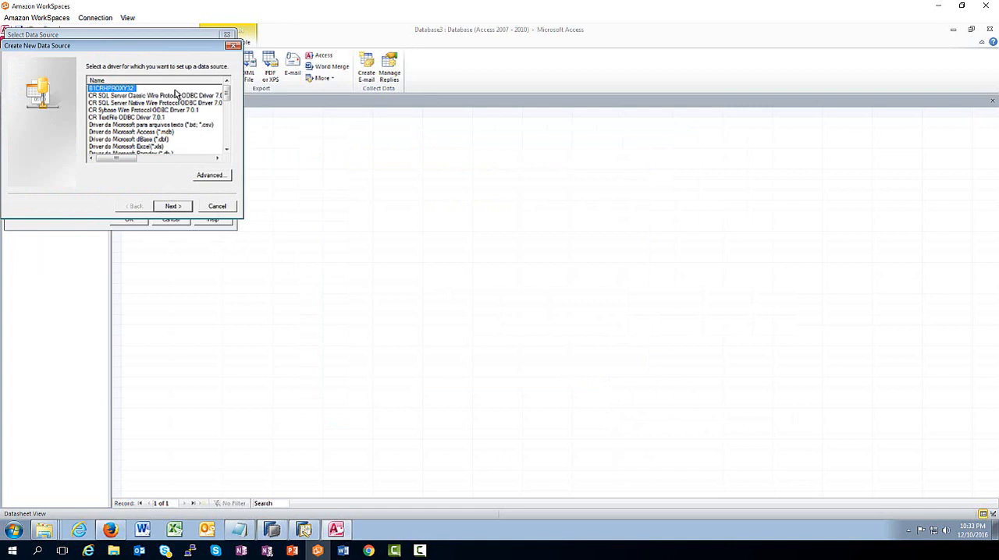
pyautogui.moveTo(172, 94)
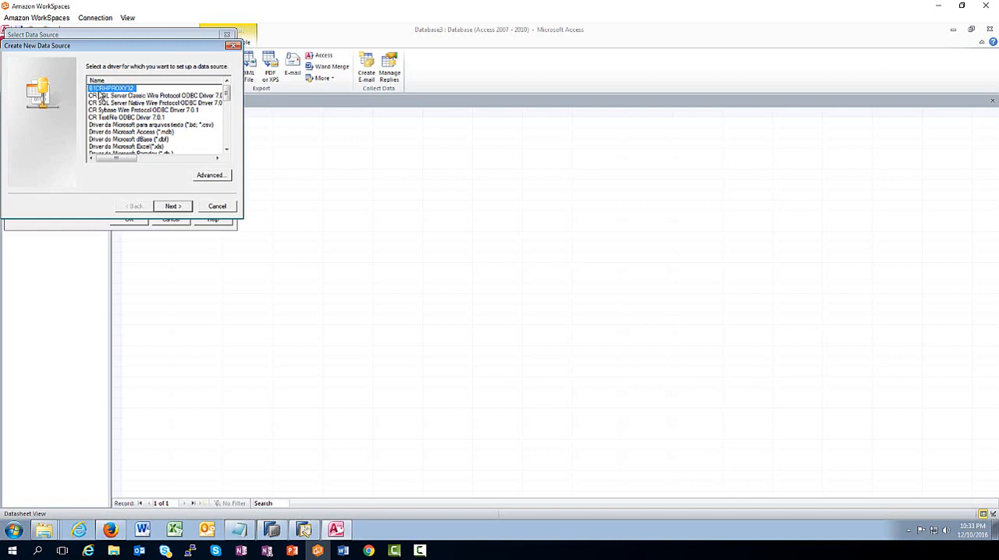
pyautogui.moveTo(148, 92)
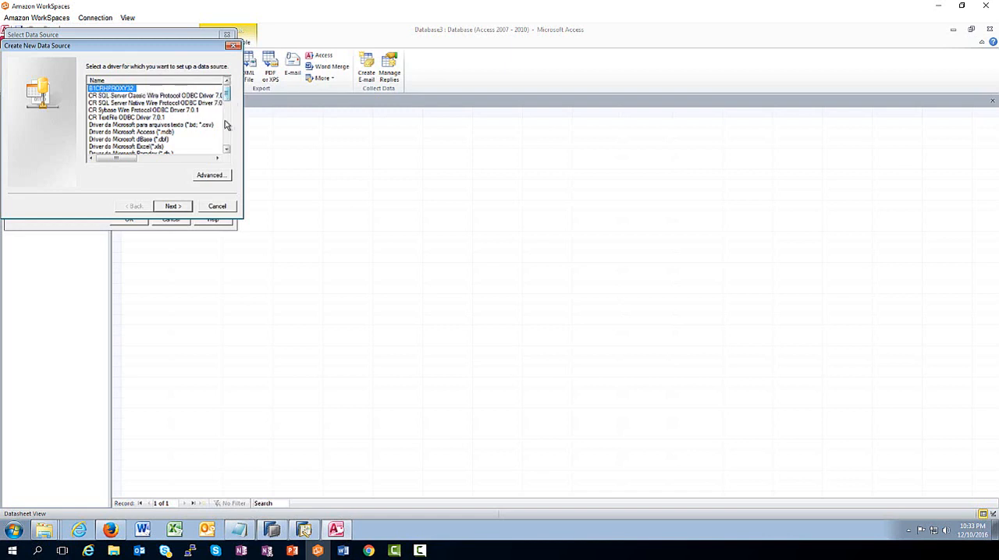
pyautogui.scroll(-3)
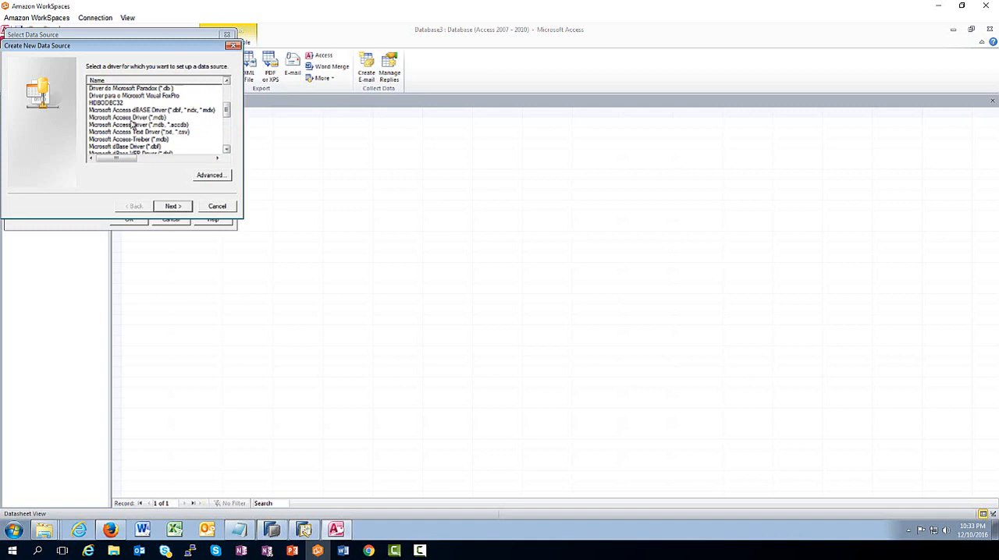
pyautogui.click(105, 102)
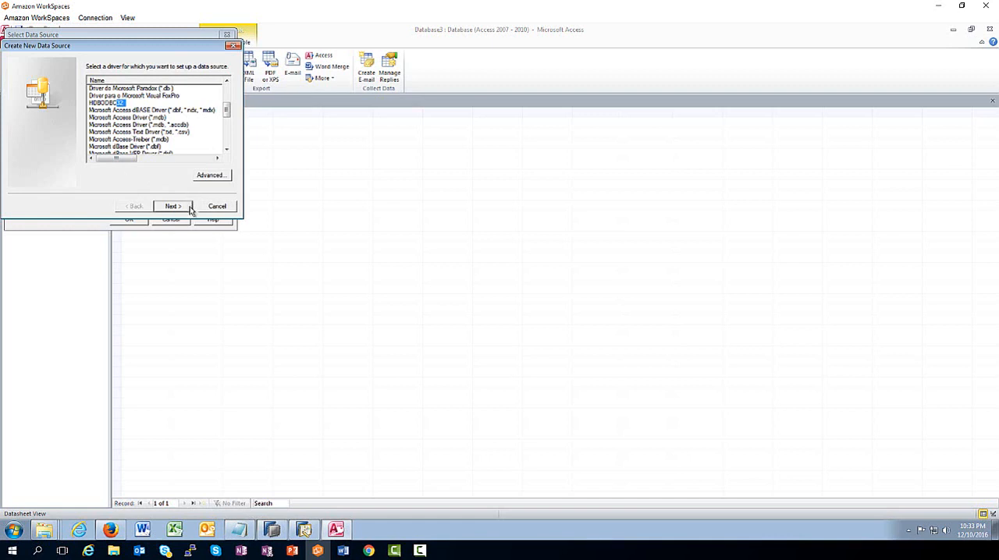
# Step: Name the file data source 'myodbchanaconnection' and reach its summary
pyautogui.click(172, 206)
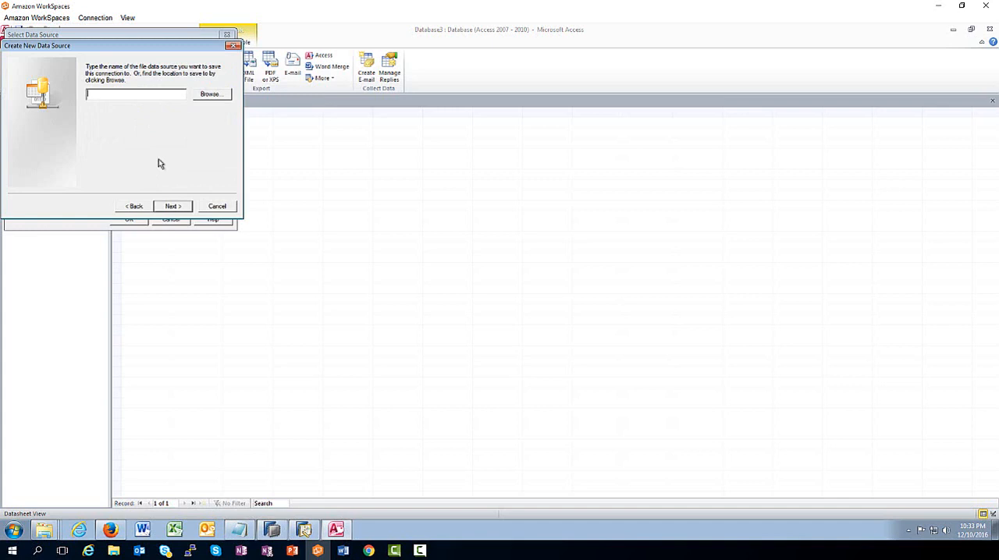
pyautogui.moveTo(164, 156)
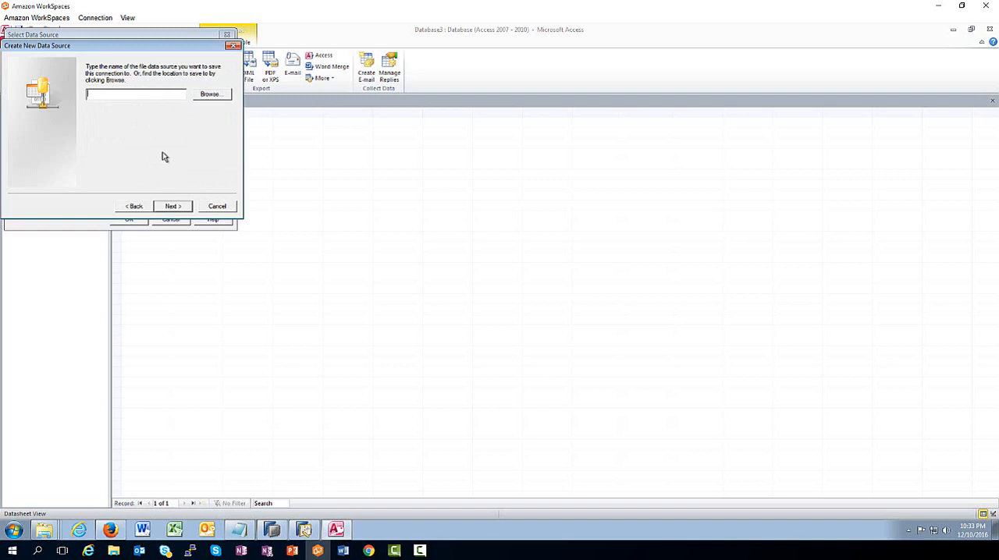
pyautogui.write('myodbchanaconnection')
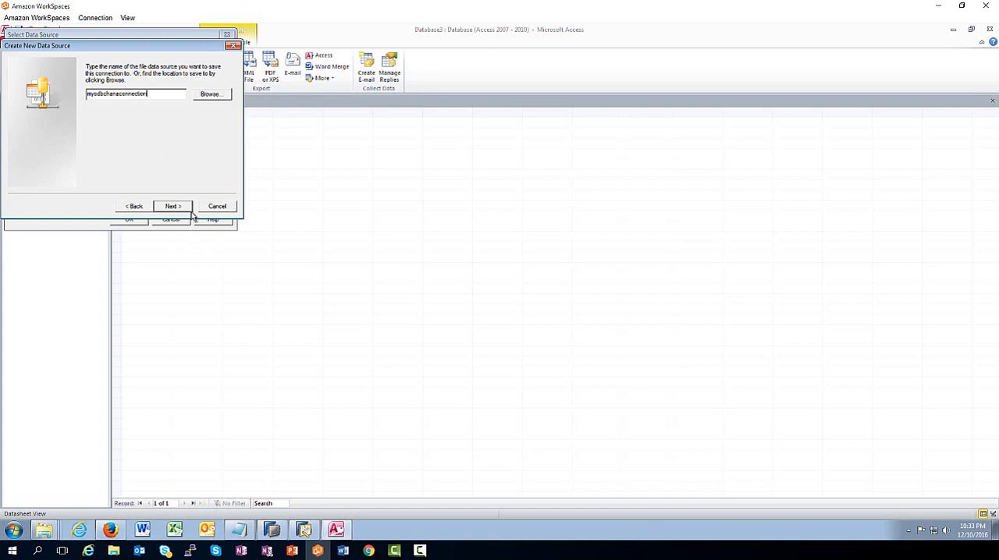
pyautogui.click(171, 206)
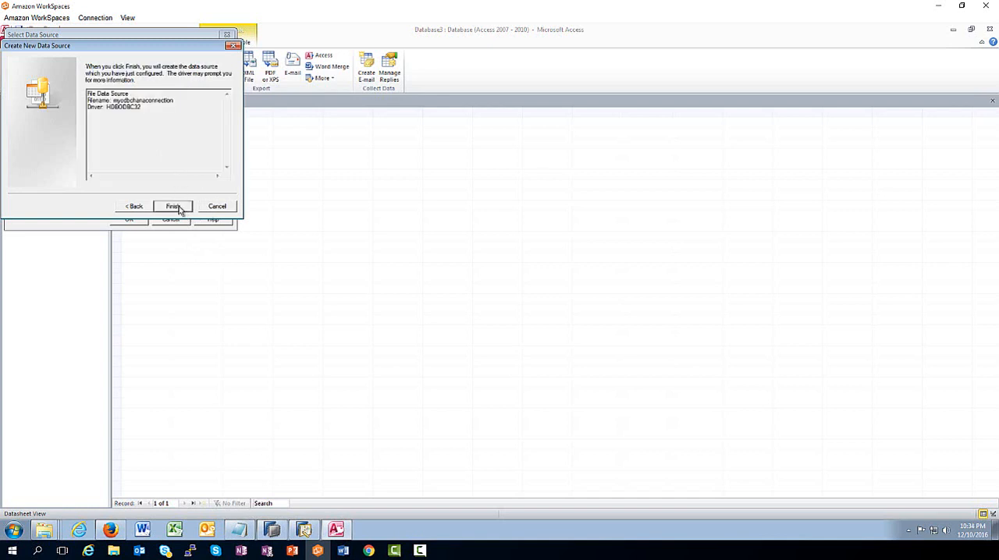
# Step: Finish the data source and enter server name hanab1 in the SAP HDB dialog
pyautogui.click(172, 206)
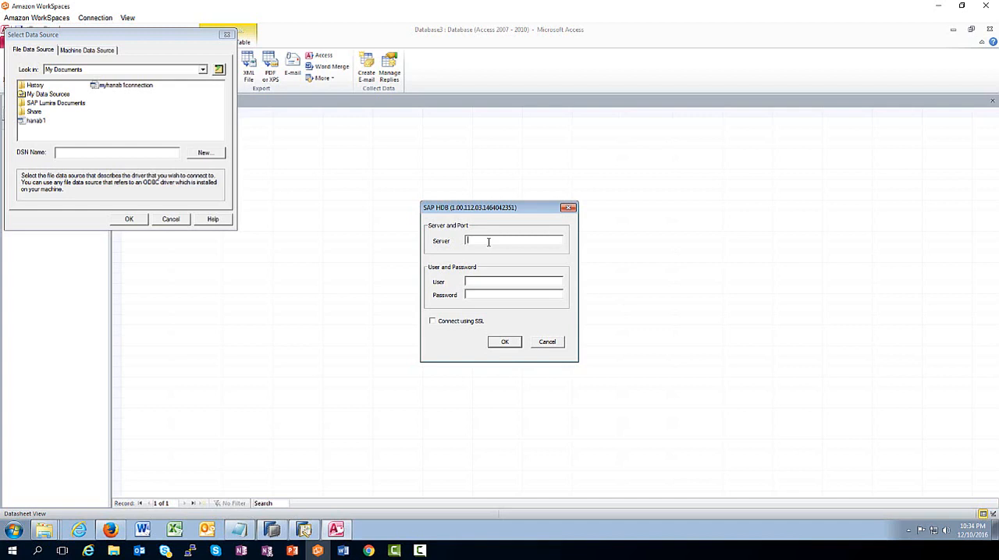
pyautogui.write('hana')
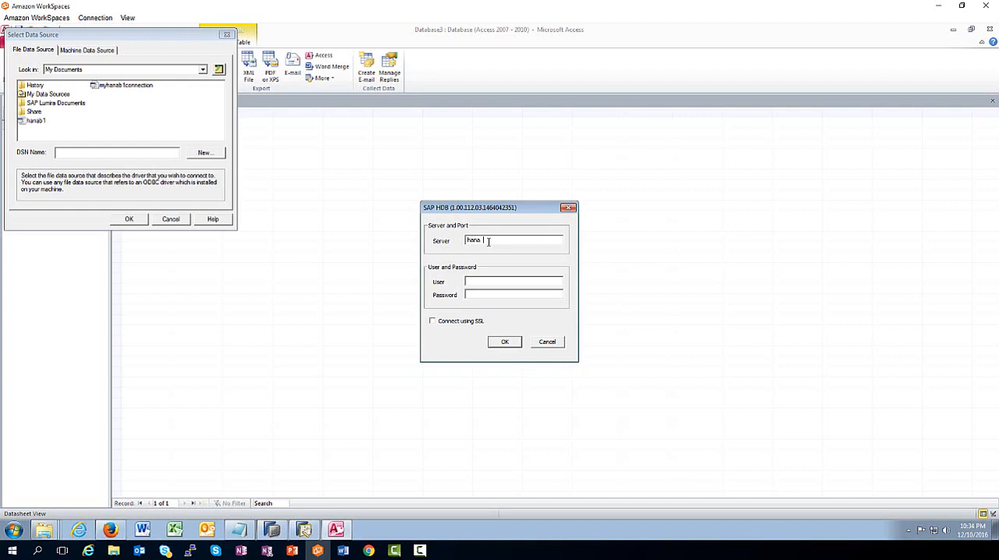
pyautogui.press('BackSpace')
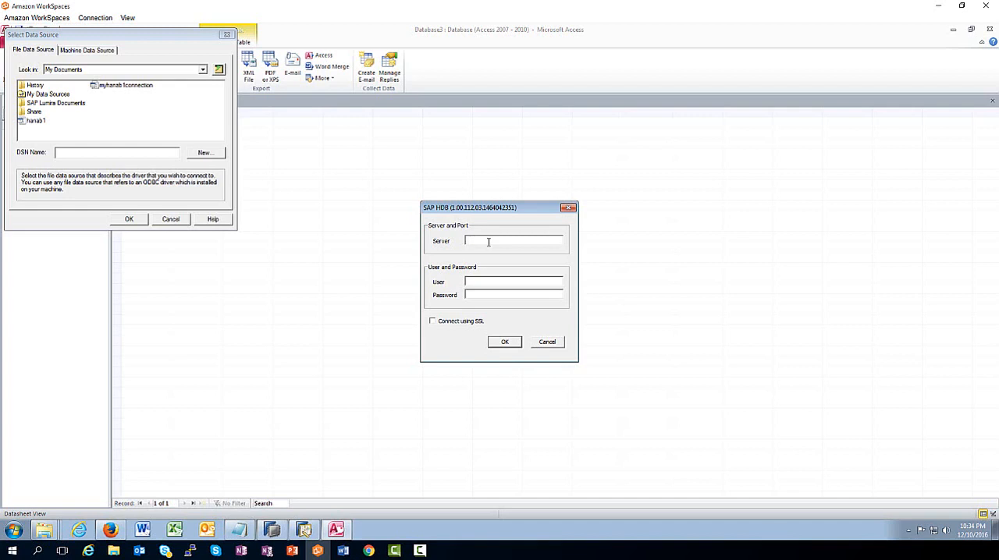
pyautogui.write('hanab1')
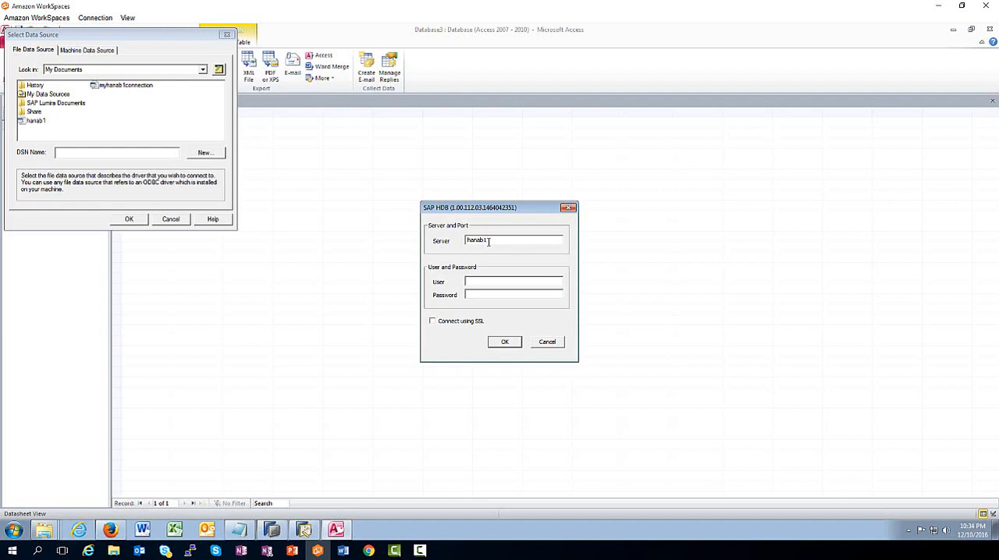
# Step: Complete port :00015, user SYSTEM and password, and save the connection
pyautogui.write(':00015')
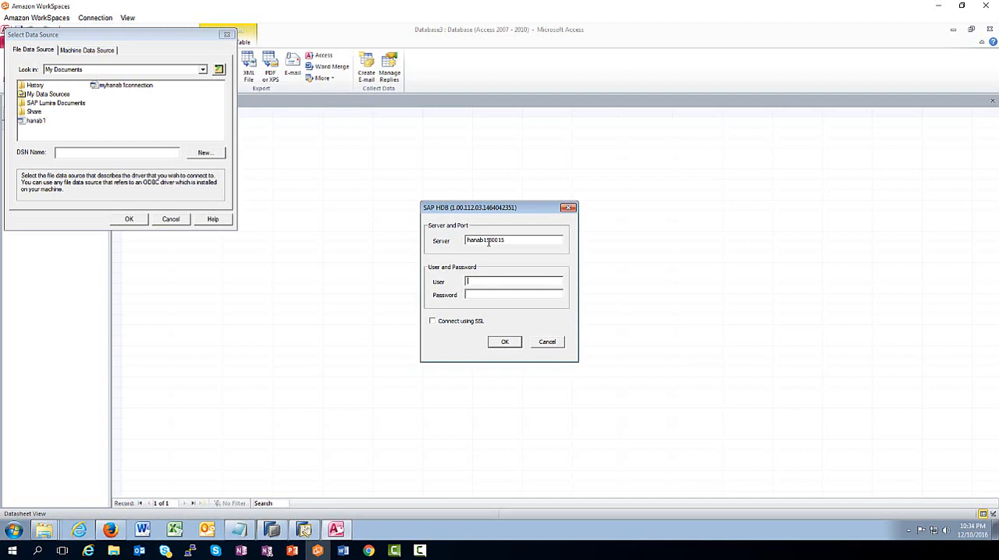
pyautogui.write('SYSTEM')
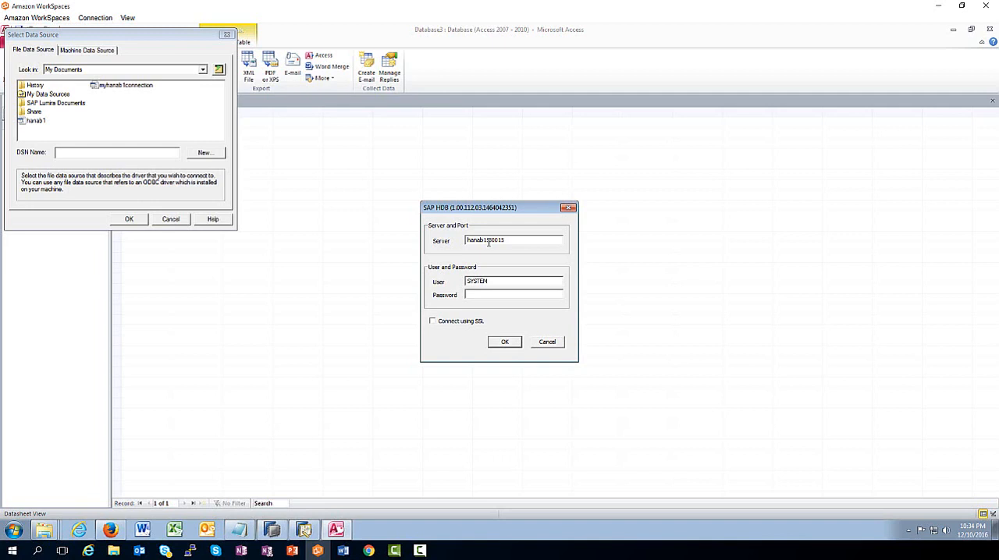
pyautogui.write('**')
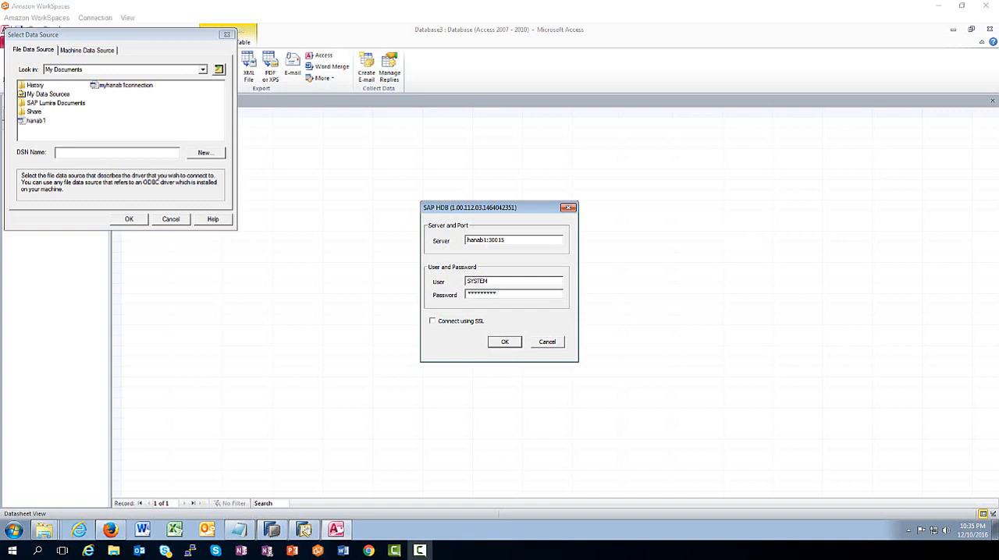
pyautogui.click(504, 342)
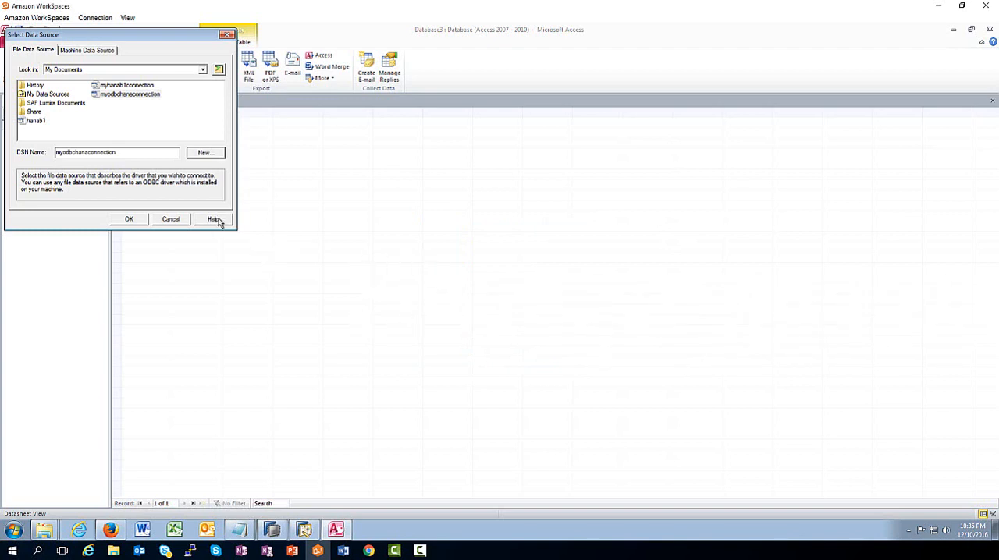
# Step: Connect via myodbchanaconnection and log in to the HANA server with the password
pyautogui.click(129, 219)
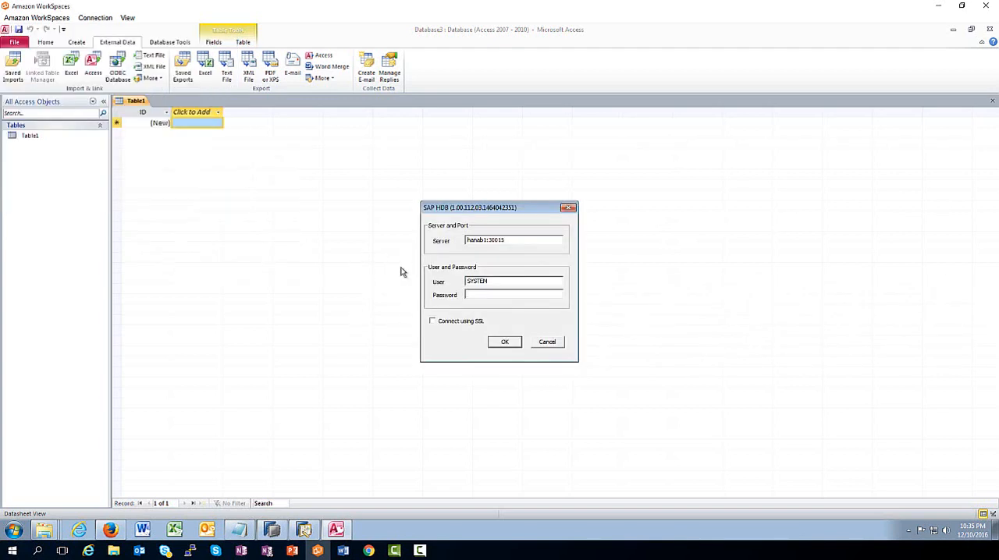
pyautogui.click(513, 295)
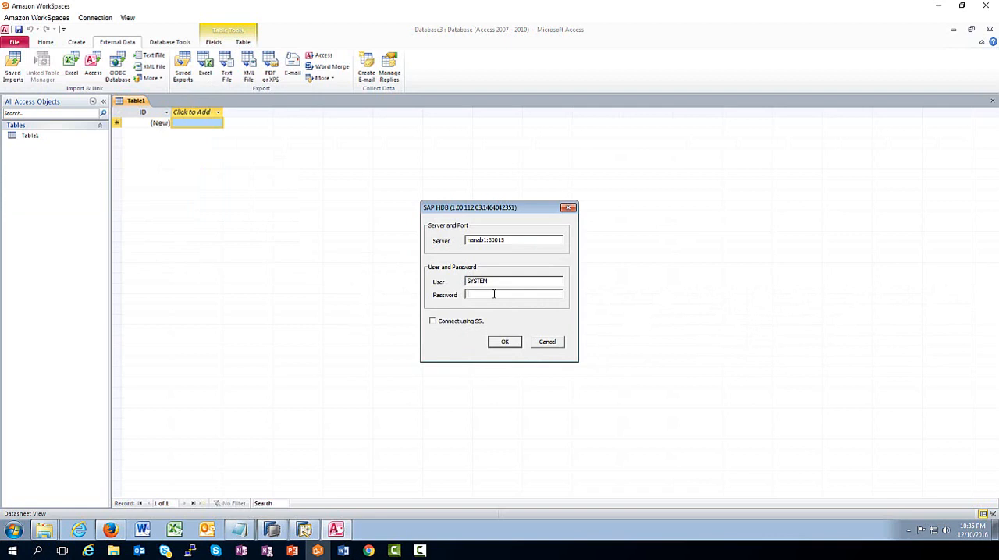
pyautogui.write('•')
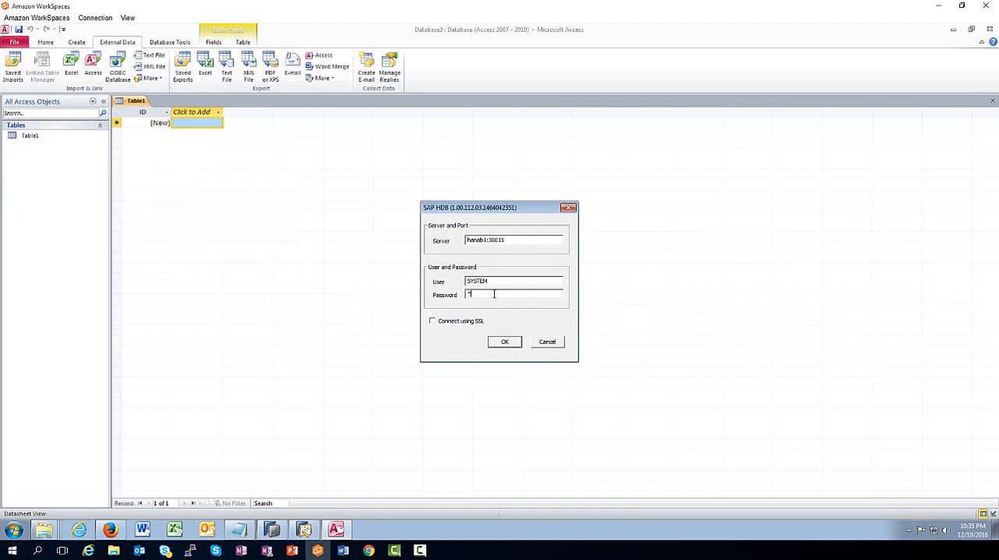
pyautogui.write('password')
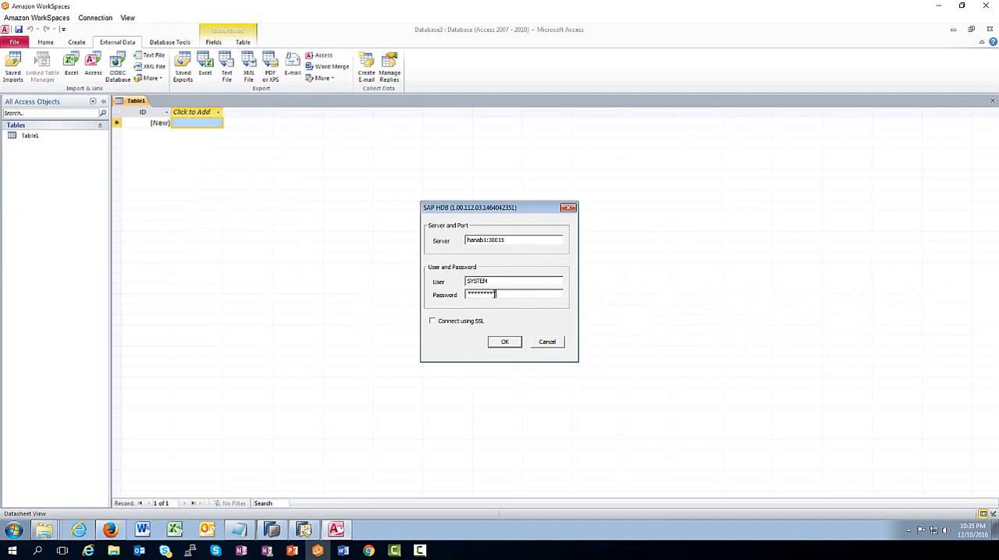
pyautogui.click(504, 342)
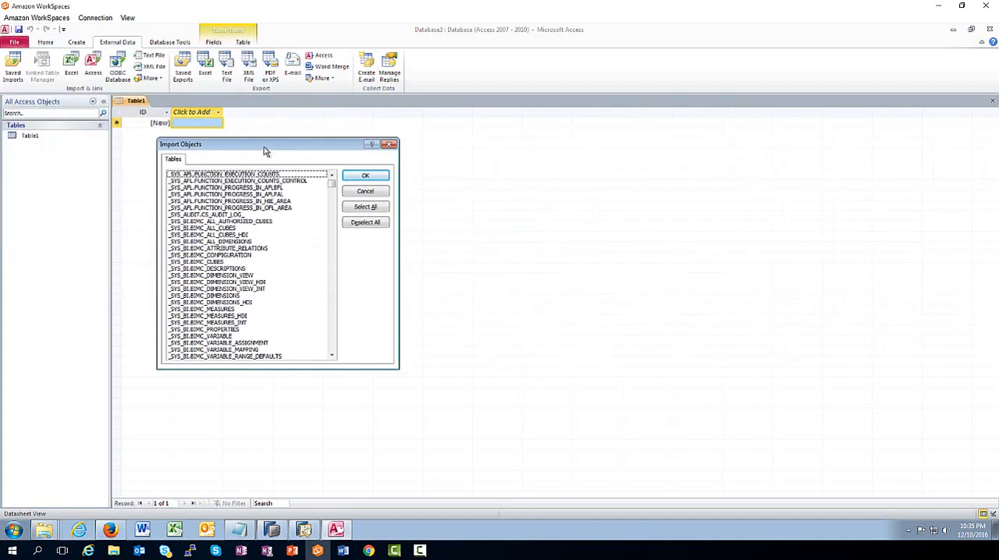
pyautogui.moveTo(327, 288)
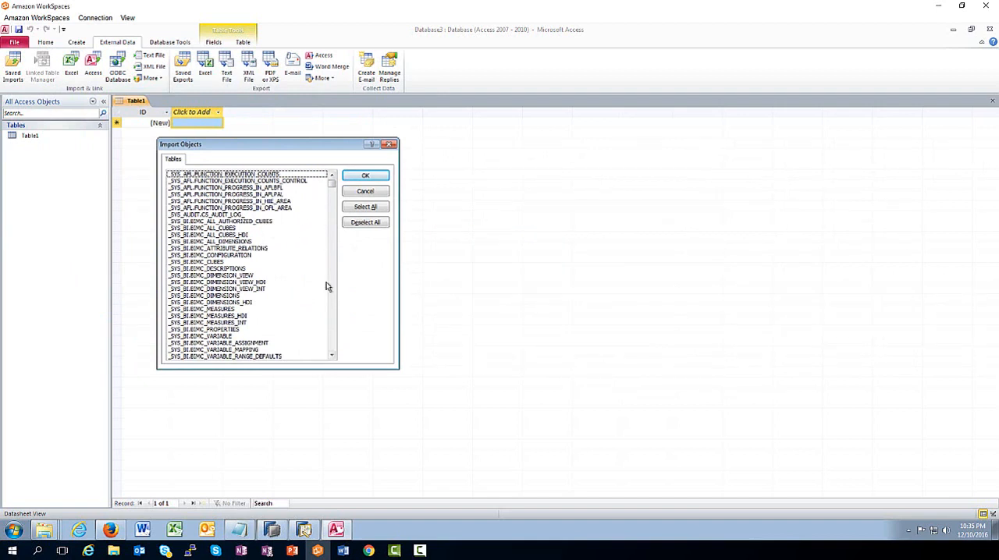
pyautogui.moveTo(322, 258)
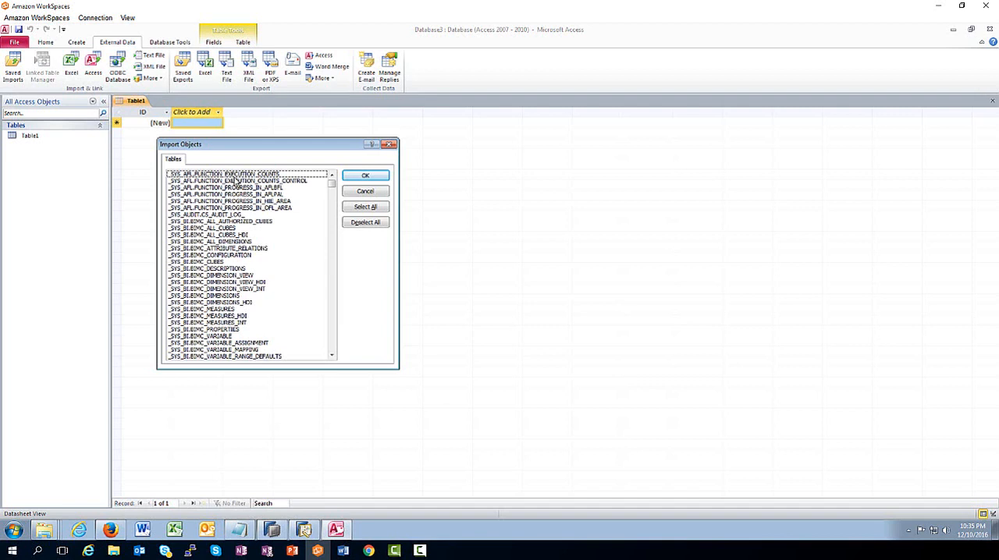
pyautogui.moveTo(331, 240)
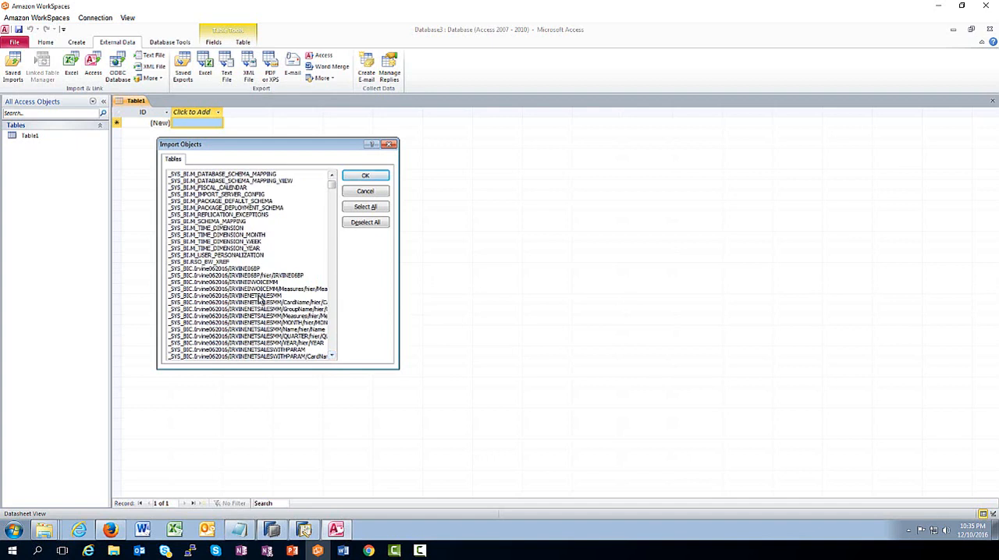
# Step: Import the _SYS_BIC.Irvine062016/IRVINENETSALESMM table from the HANA server
pyautogui.click(242, 295)
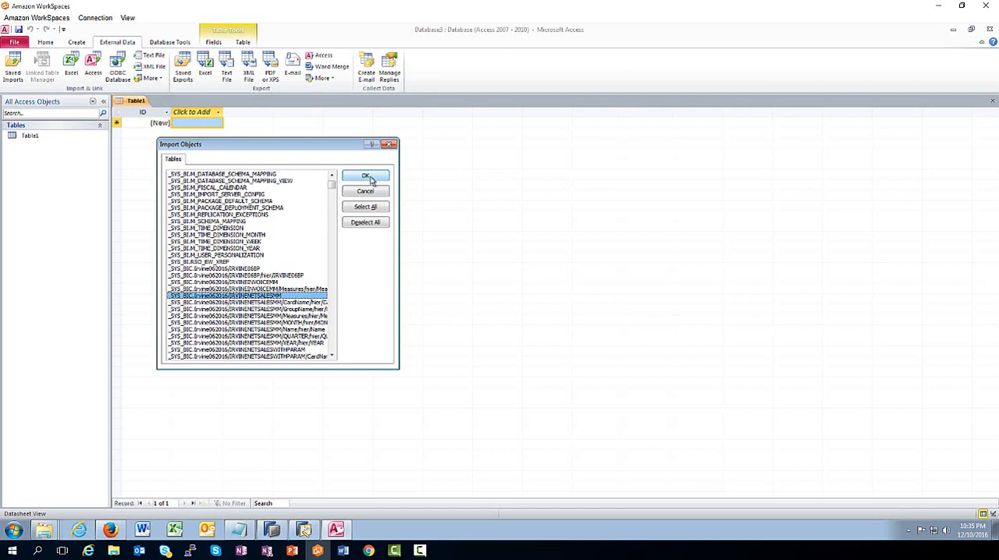
pyautogui.click(365, 175)
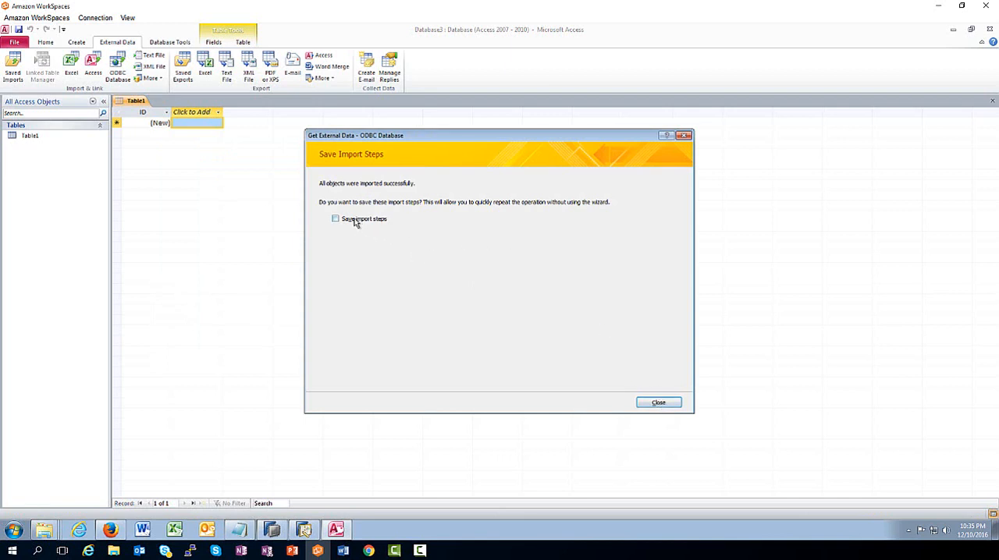
pyautogui.moveTo(570, 311)
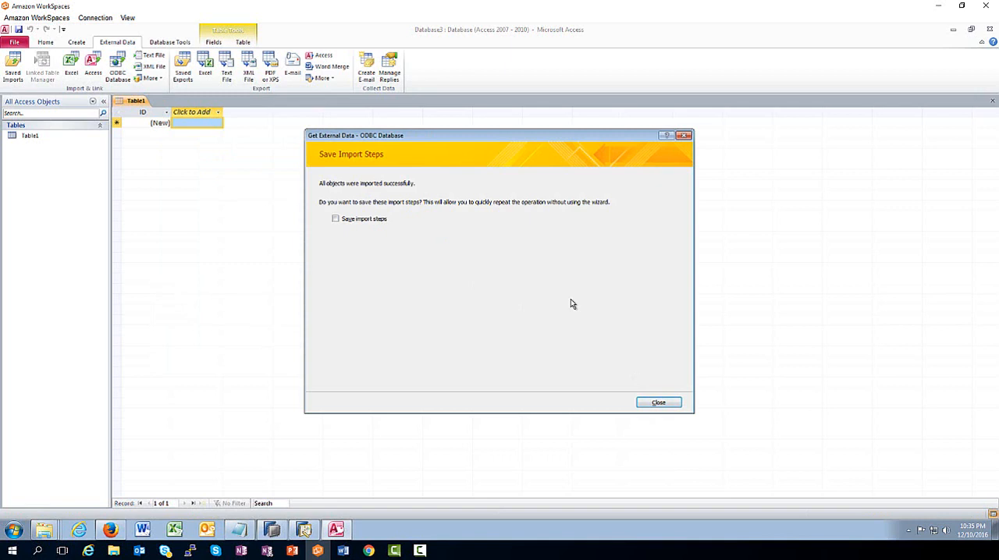
# Step: Close the import without saving steps and open the _SYS_BIC table in Datasheet View
pyautogui.click(657, 403)
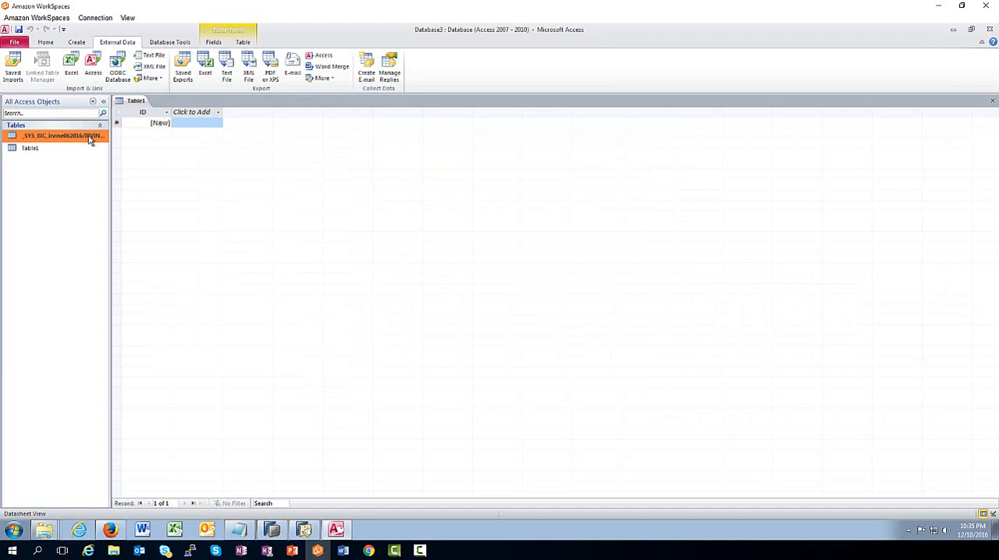
pyautogui.moveTo(90, 140)
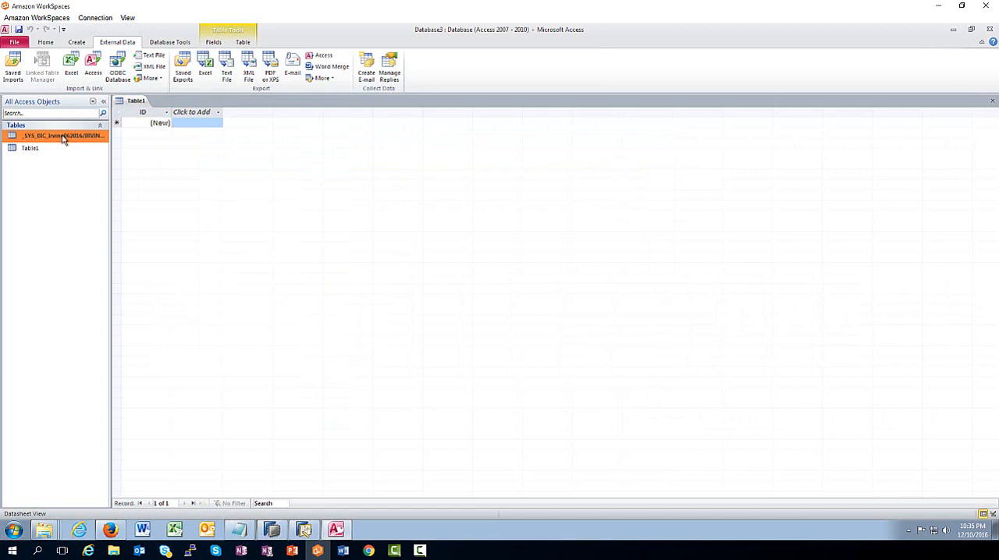
pyautogui.doubleClick(63, 135)
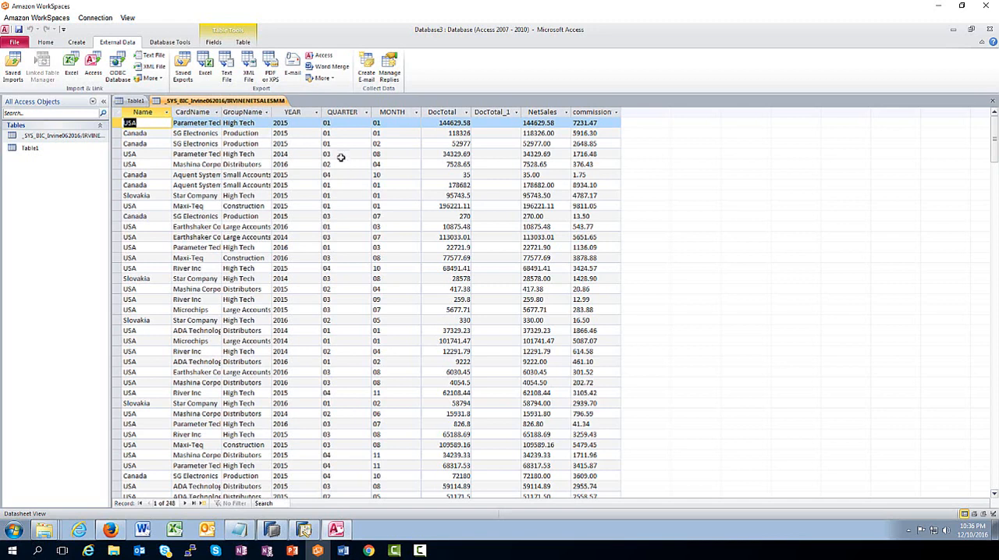
pyautogui.moveTo(285, 195)
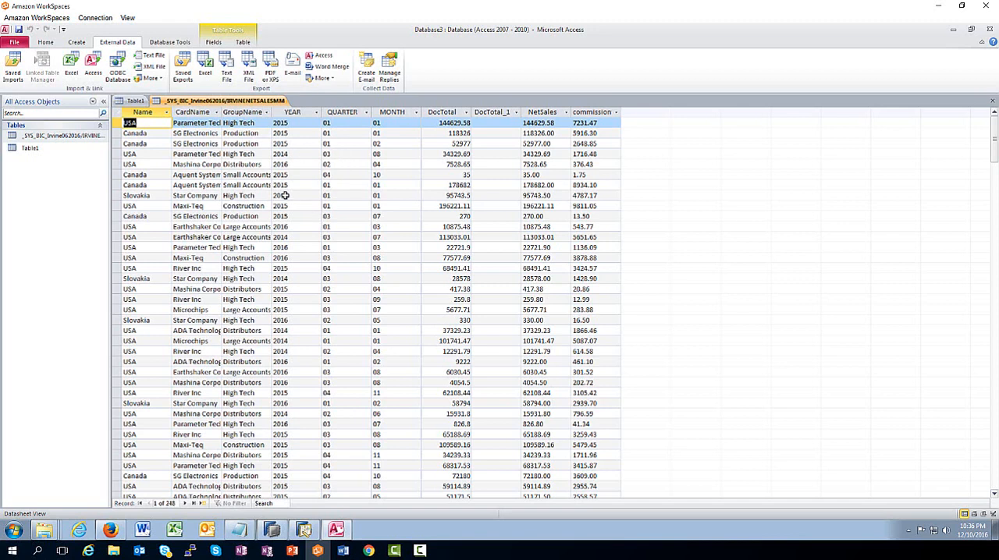
pyautogui.moveTo(348, 354)
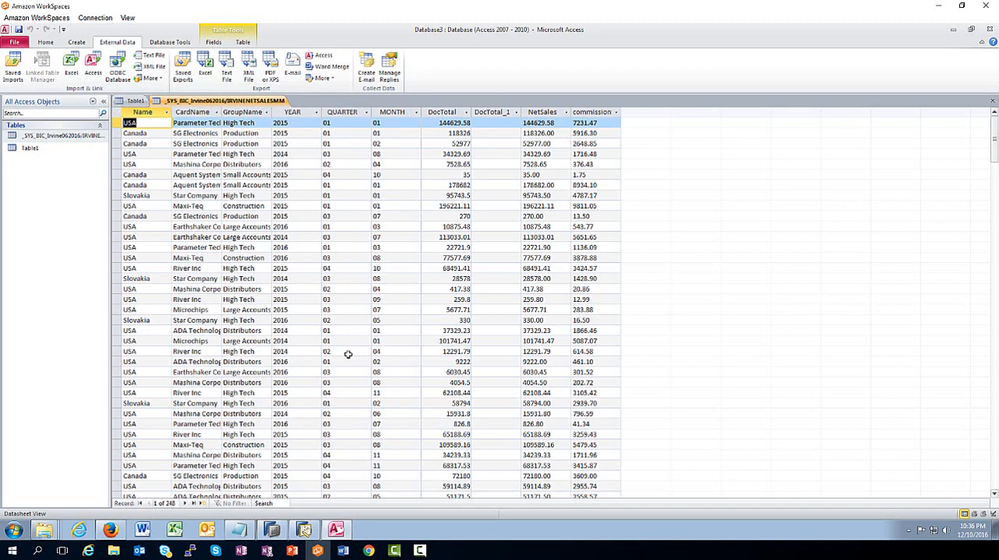
pyautogui.moveTo(719, 370)
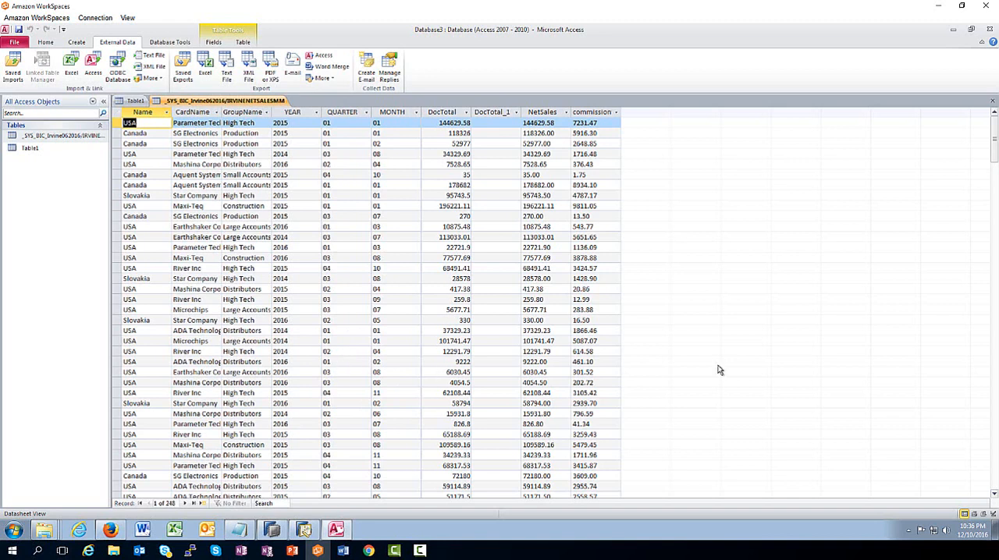
pyautogui.moveTo(717, 365)
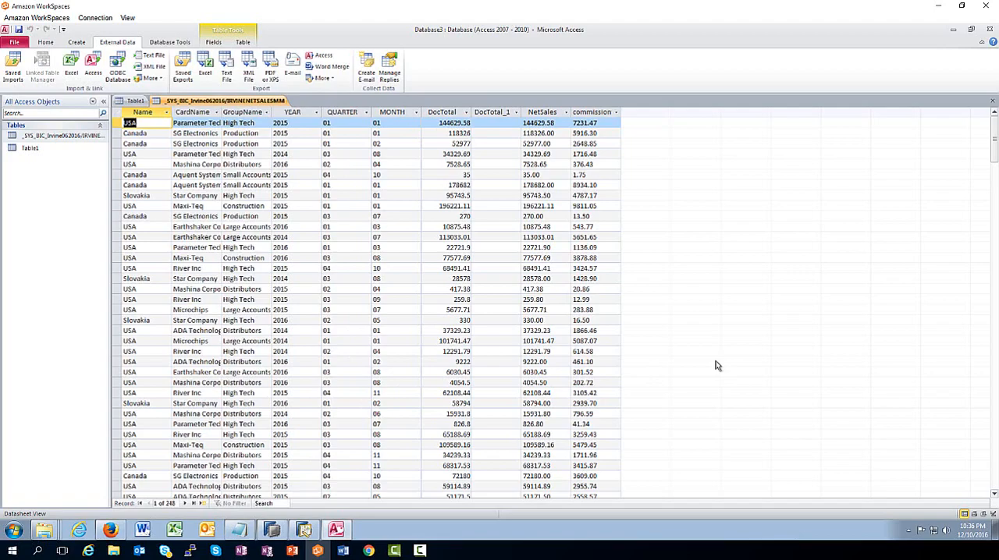